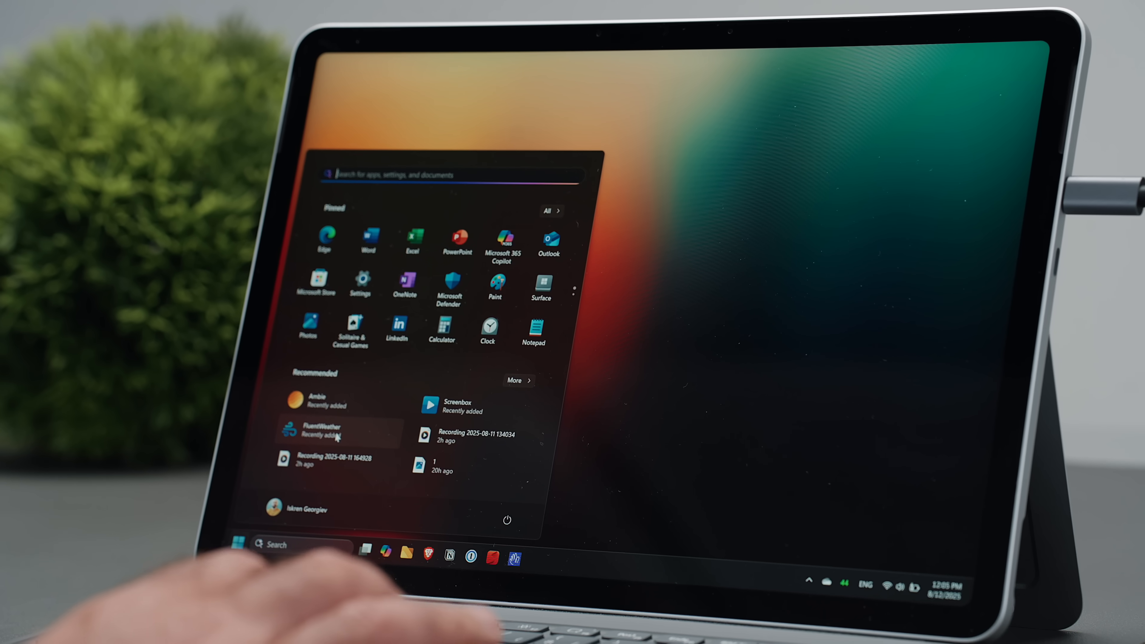
- Launch FluentWeather and scroll through the Varna forecast details
{"action": "left_click", "coordinate": [329, 430]}
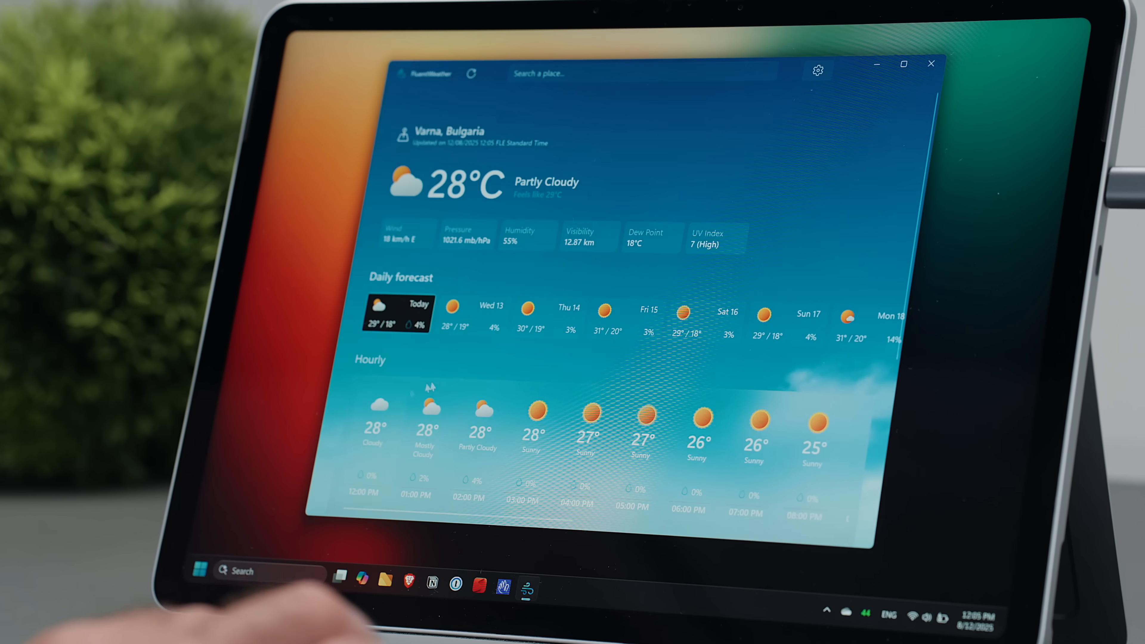
{"action": "scroll", "scroll_direction": "down", "scroll_amount": 3}
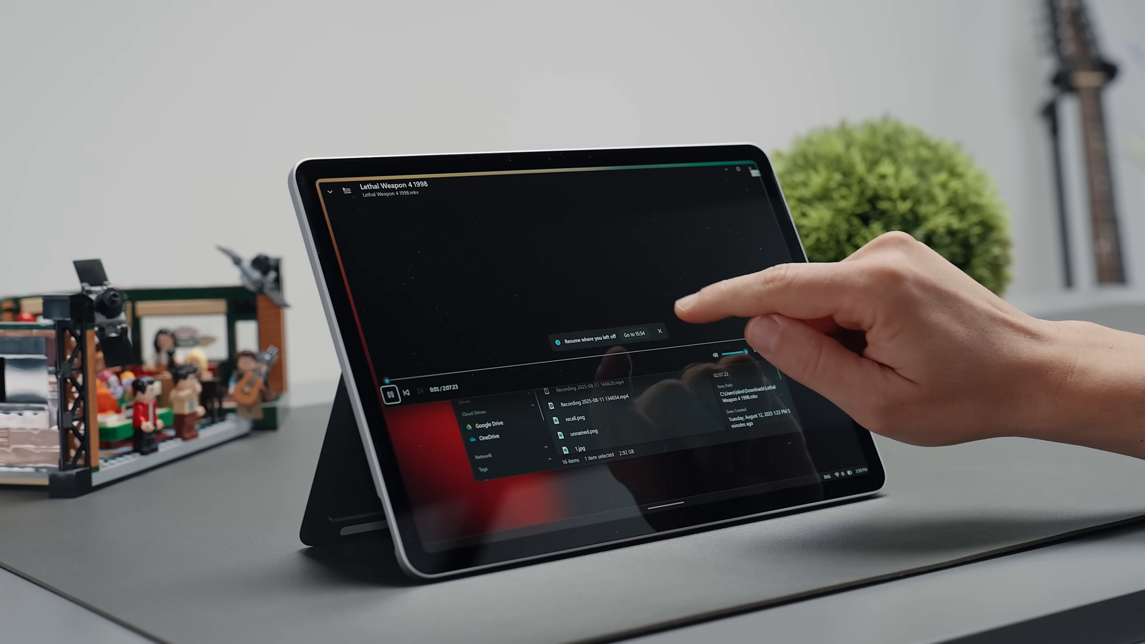
- Play the '10 FREE Mac Apps' video and show its right-click playback menu
{"action": "left_click", "coordinate": [635, 339]}
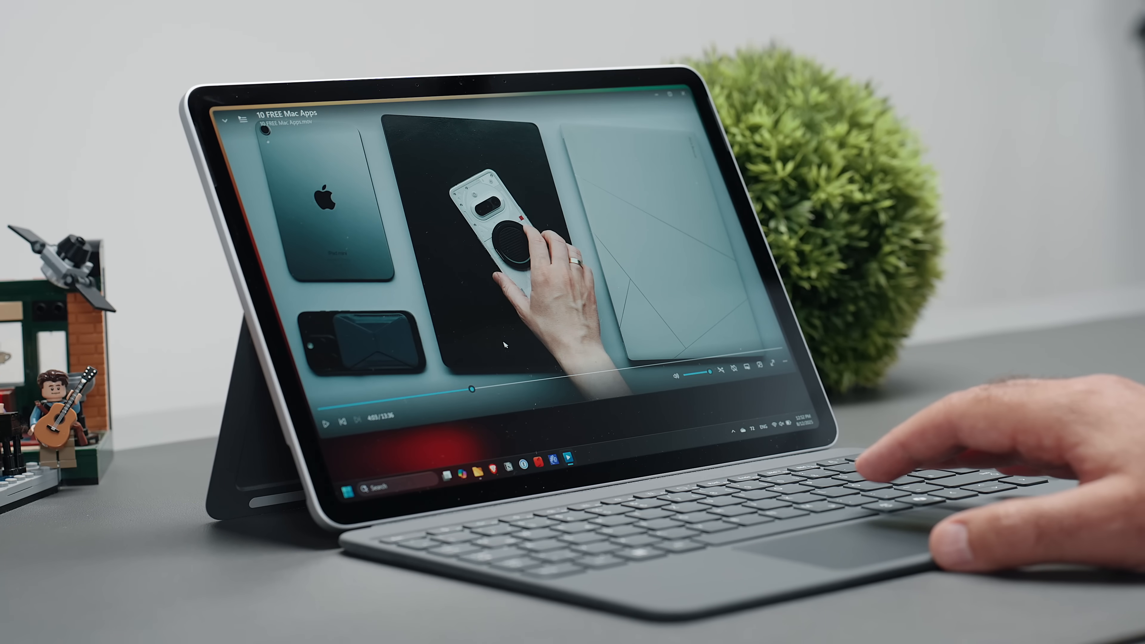
{"action": "right_click", "coordinate": [504, 345]}
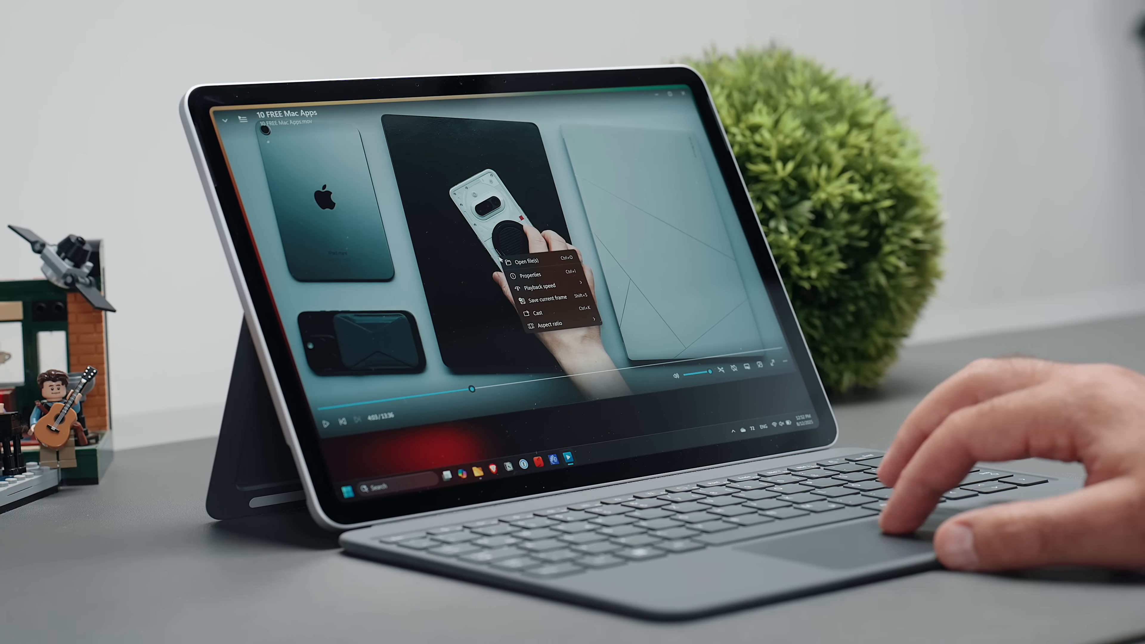
{"action": "left_click", "coordinate": [546, 297]}
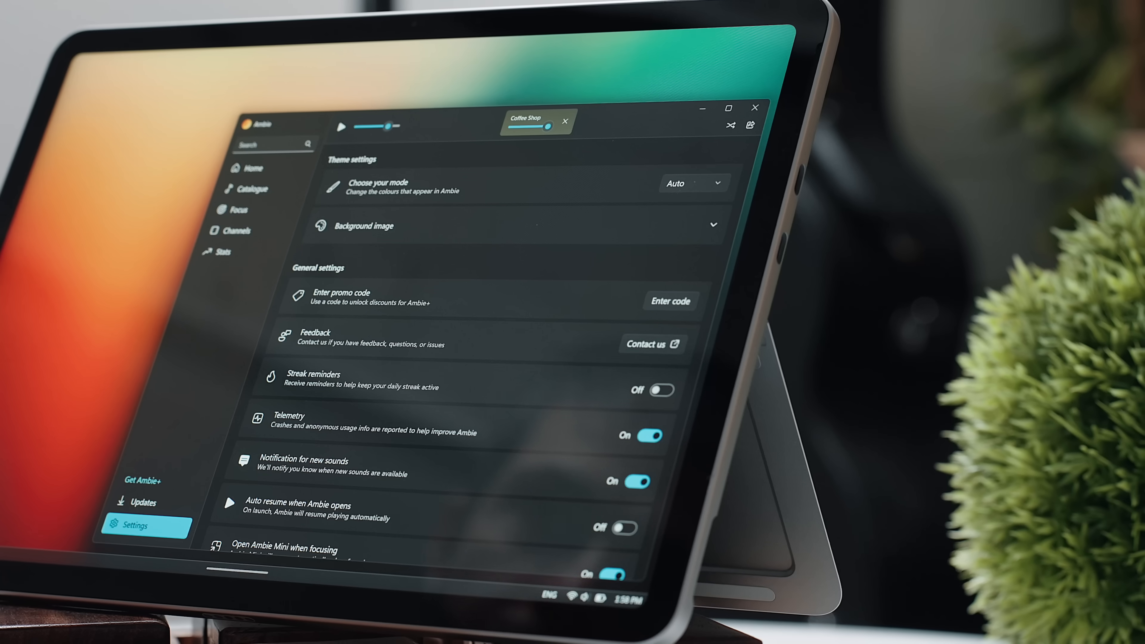
- Browse the Catalogue's Nature sounds and start Coffee Shop playing
{"action": "left_click", "coordinate": [253, 190]}
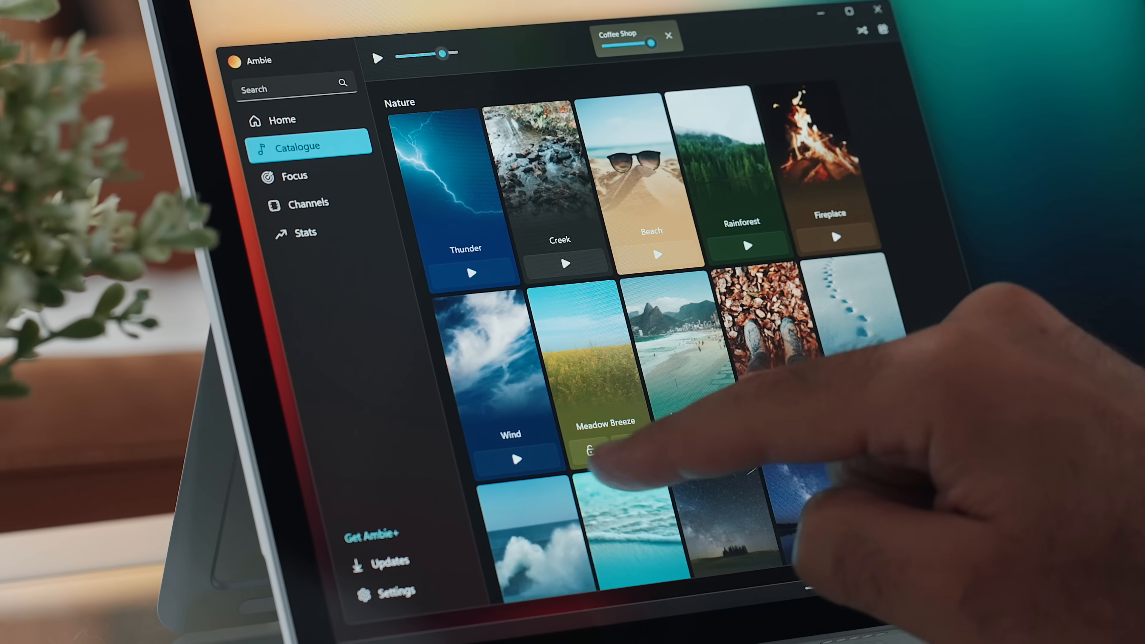
{"action": "scroll", "scroll_direction": "down", "scroll_amount": 3}
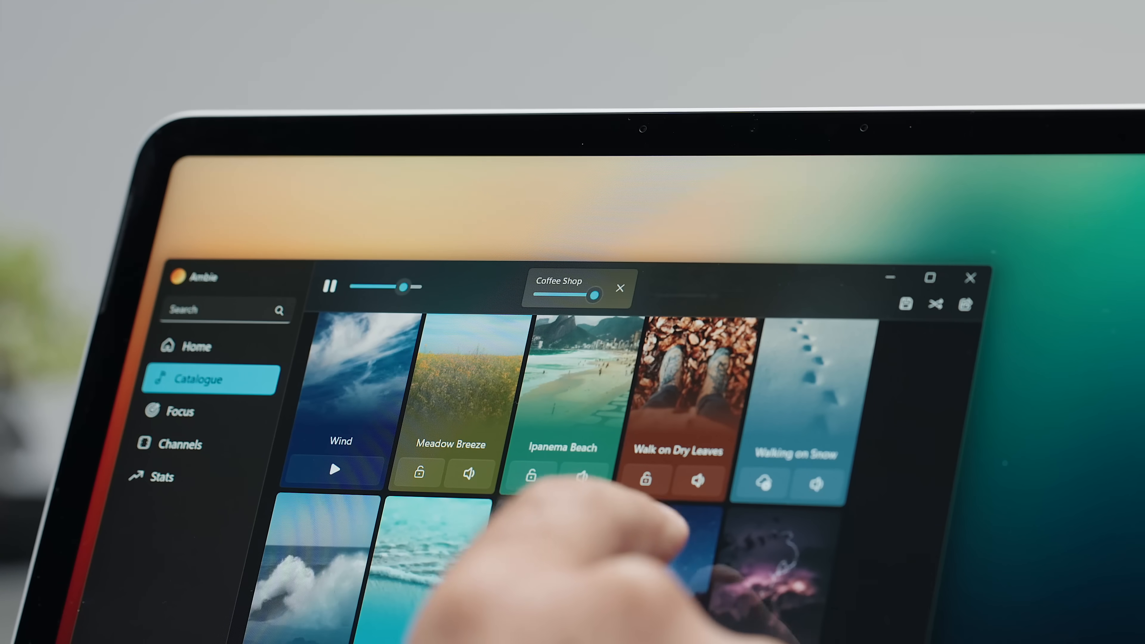
{"action": "left_click", "coordinate": [334, 470]}
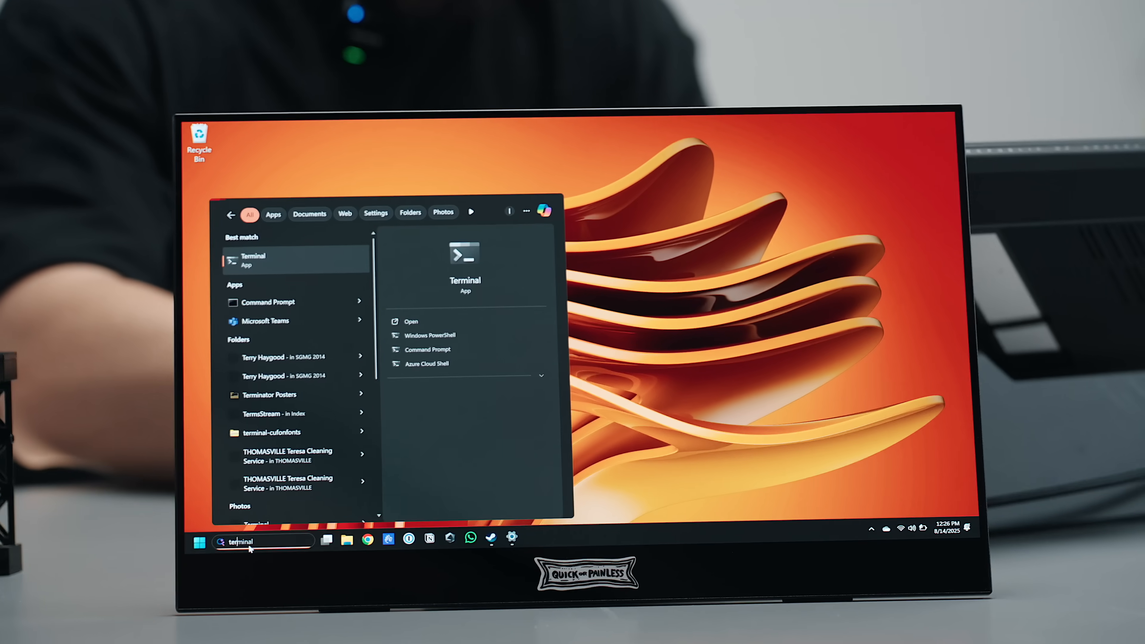
- Launch Terminal and begin typing 'winget update' at the PowerShell prompt
{"action": "left_click", "coordinate": [430, 335]}
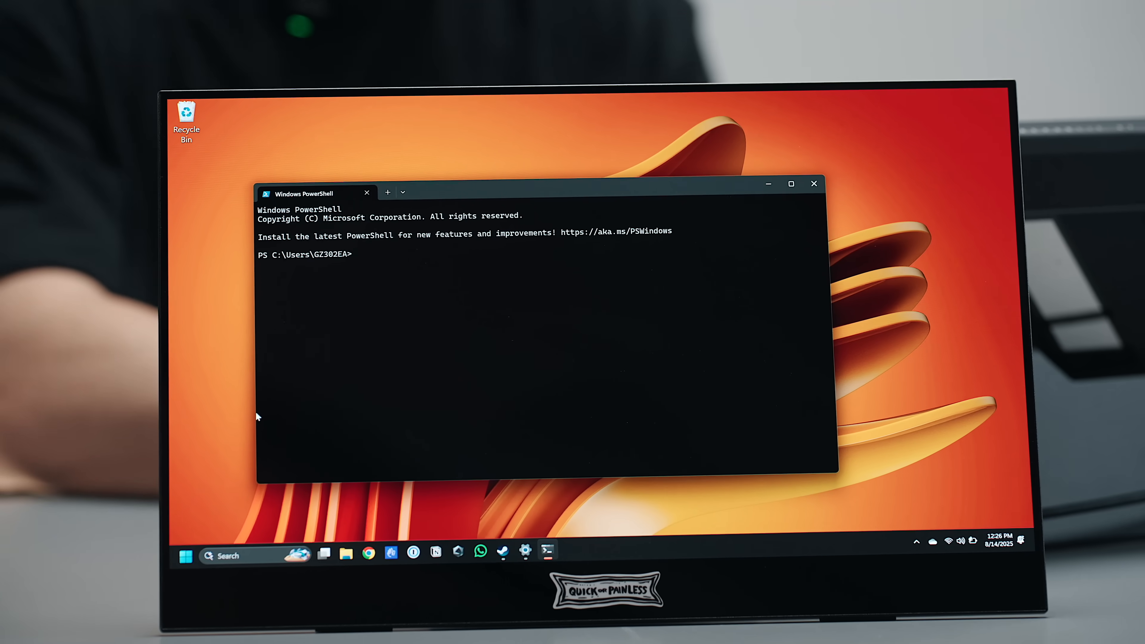
{"action": "type", "text": "winget upda"}
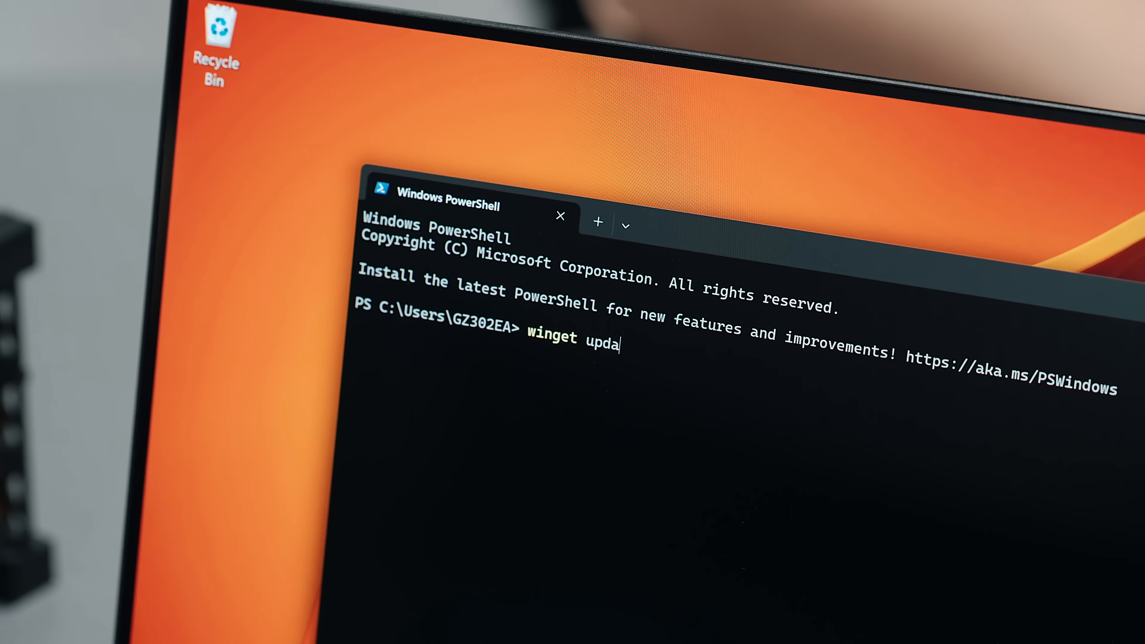